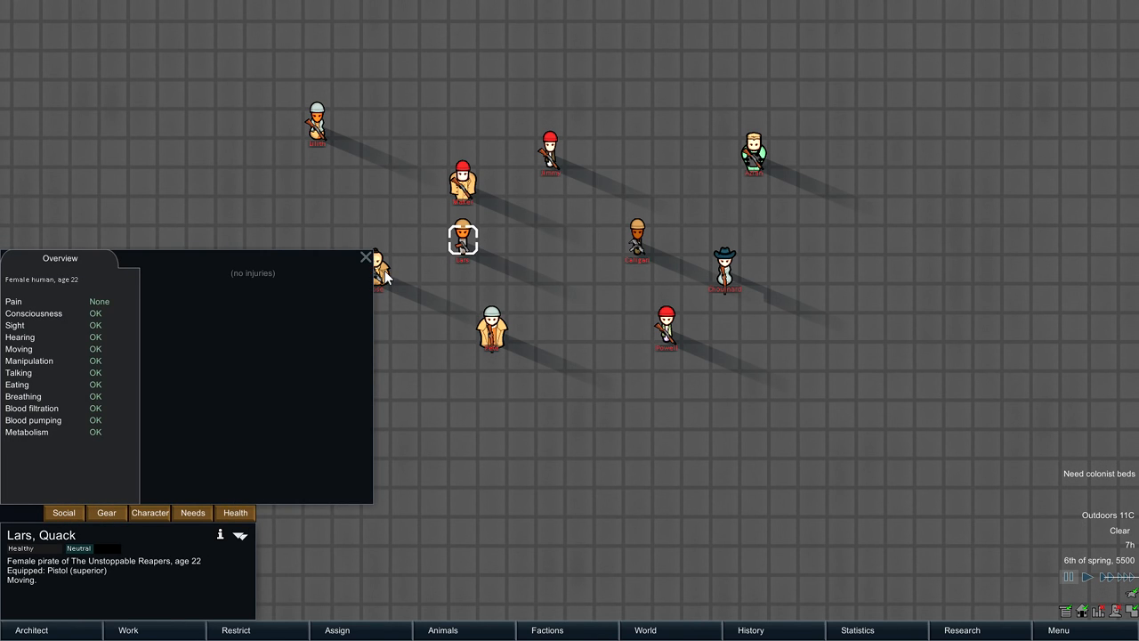
- Check two pirates' health and weapons, including the one carrying the survival rifle
left_click(636, 240)
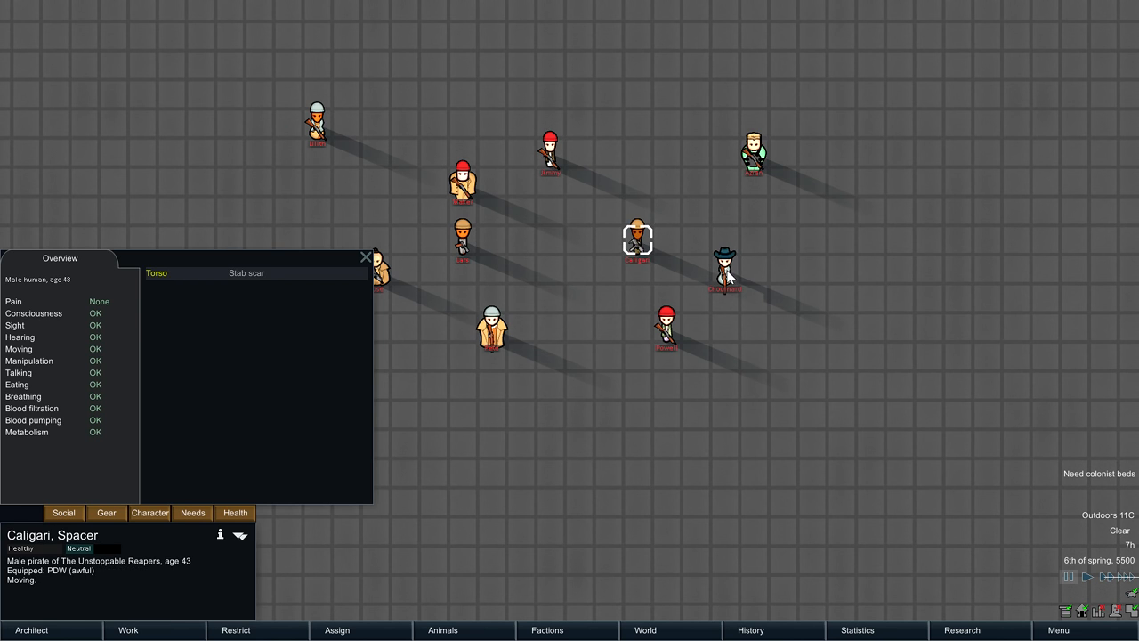
left_click(365, 254)
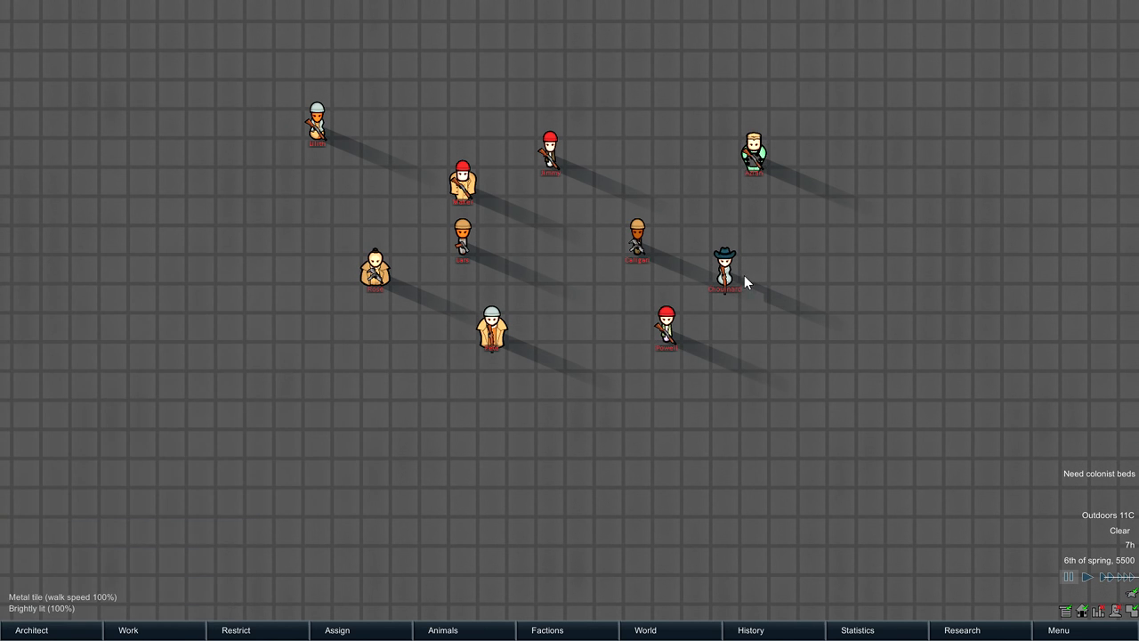
left_click(491, 334)
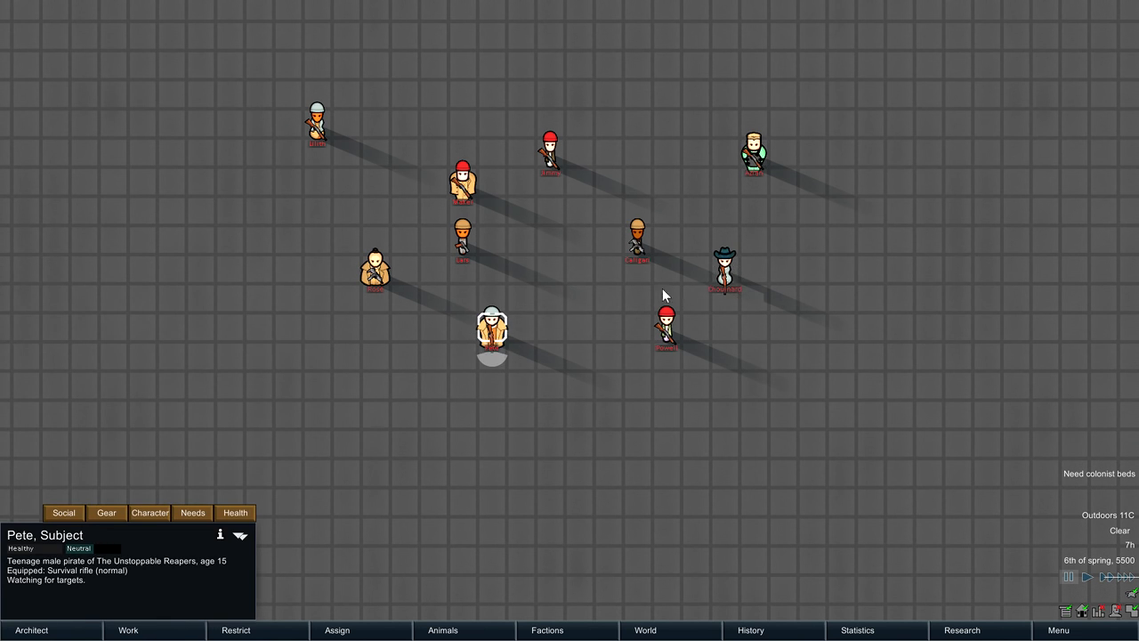
mouse_move(572, 418)
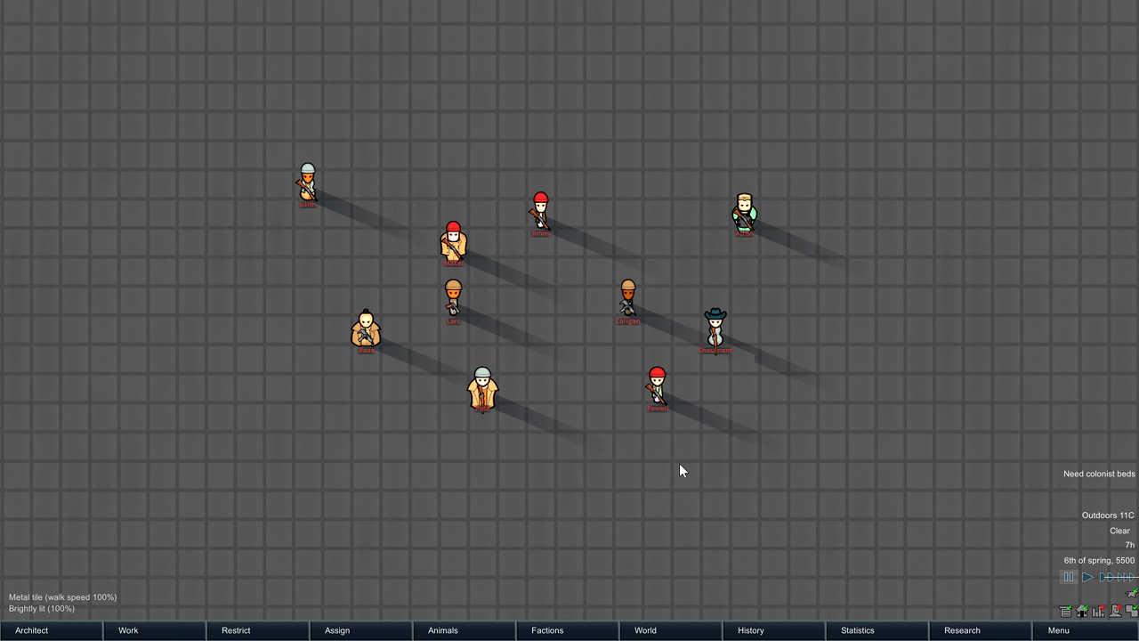
- Toggle Release animals on Severin so his boomrats charge the pirate raiders
scroll("down", 3)
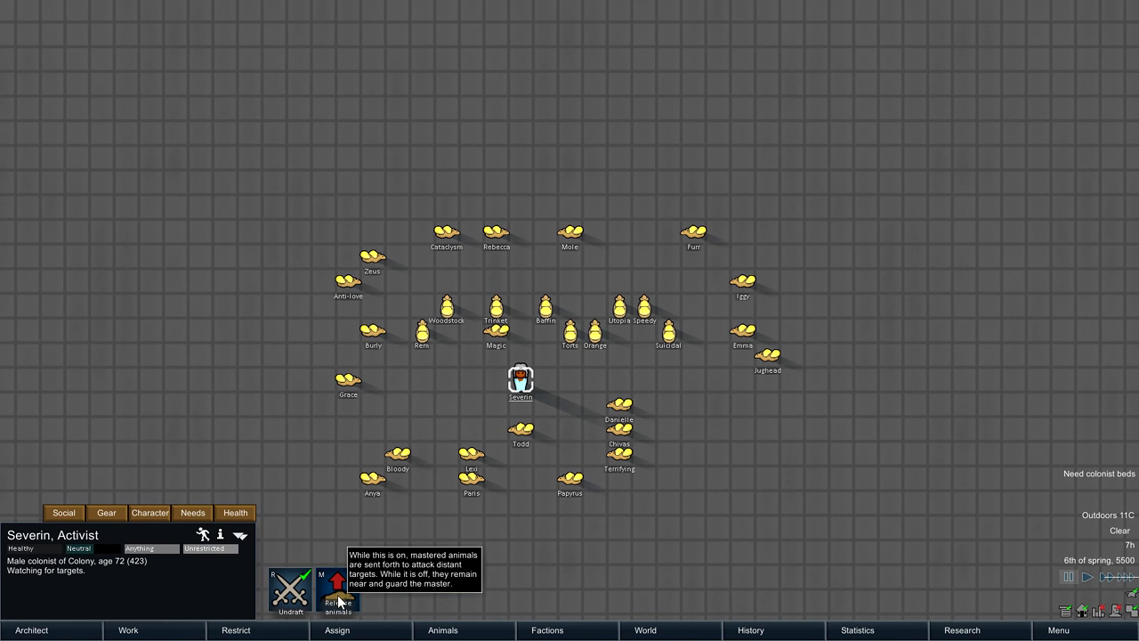
left_click(352, 583)
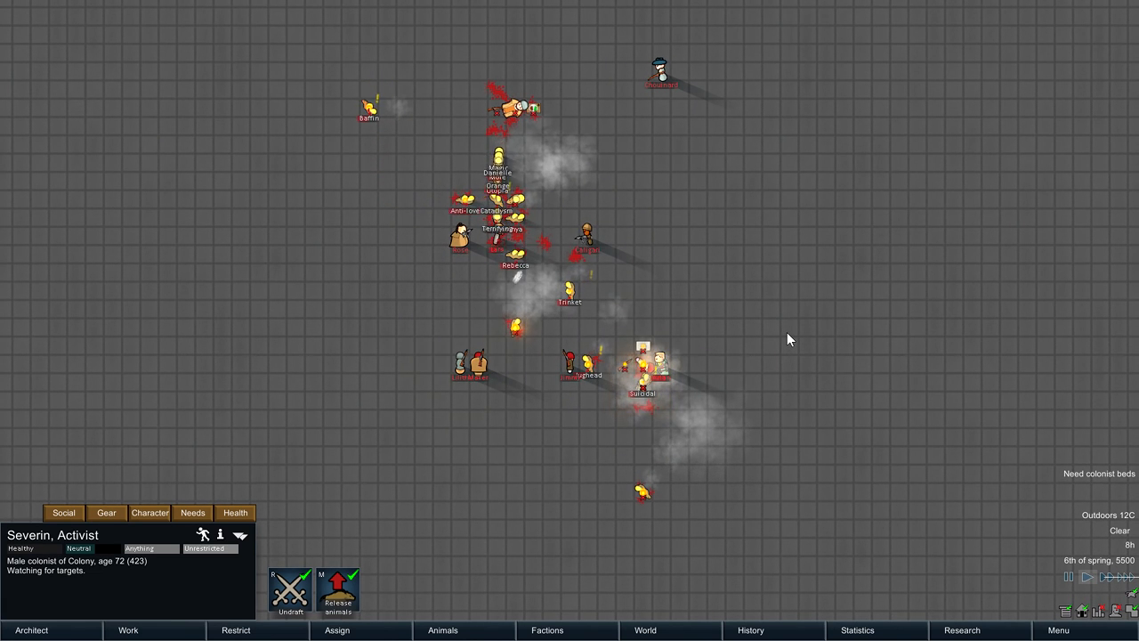
left_click(441, 629)
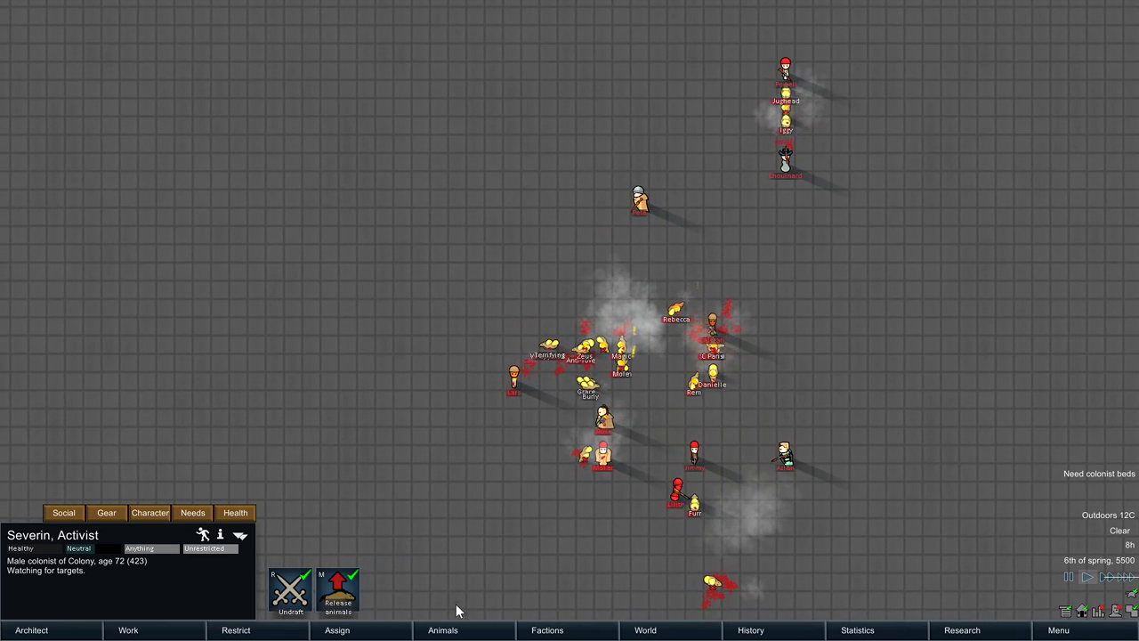
- Pause and resume the game while the pirates and boomrat line are set up
left_click(442, 630)
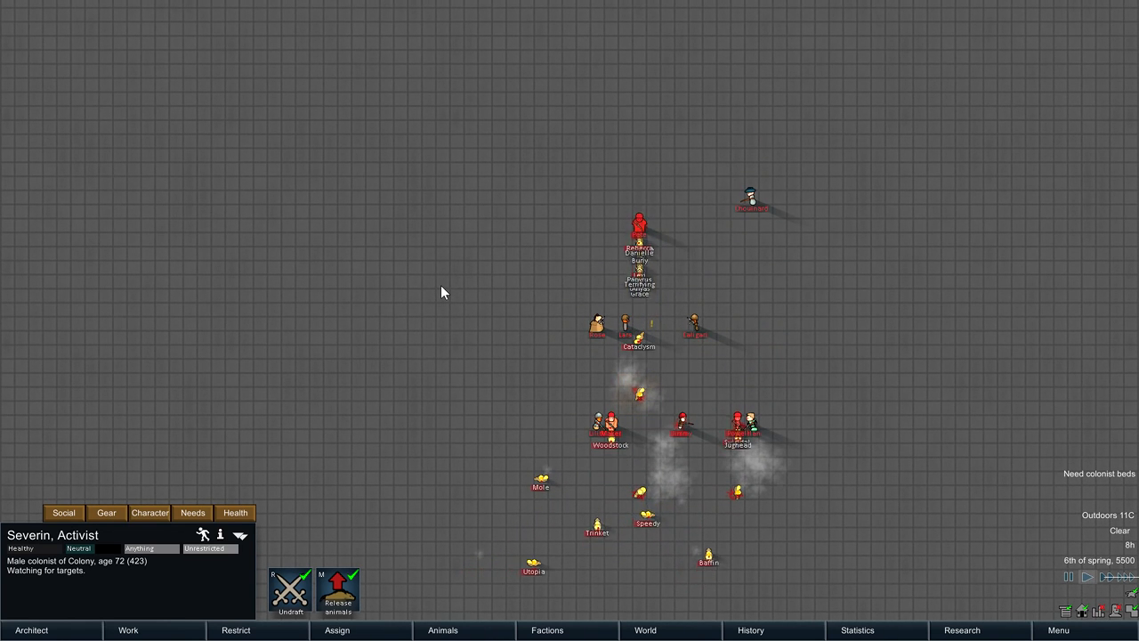
left_click(453, 626)
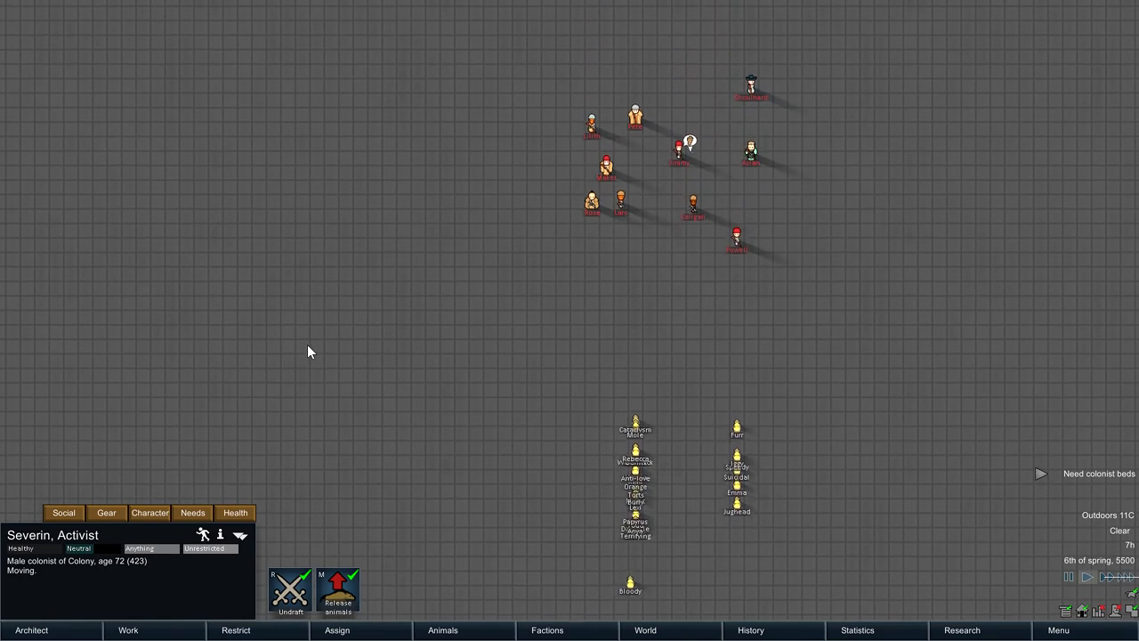
left_click(439, 626)
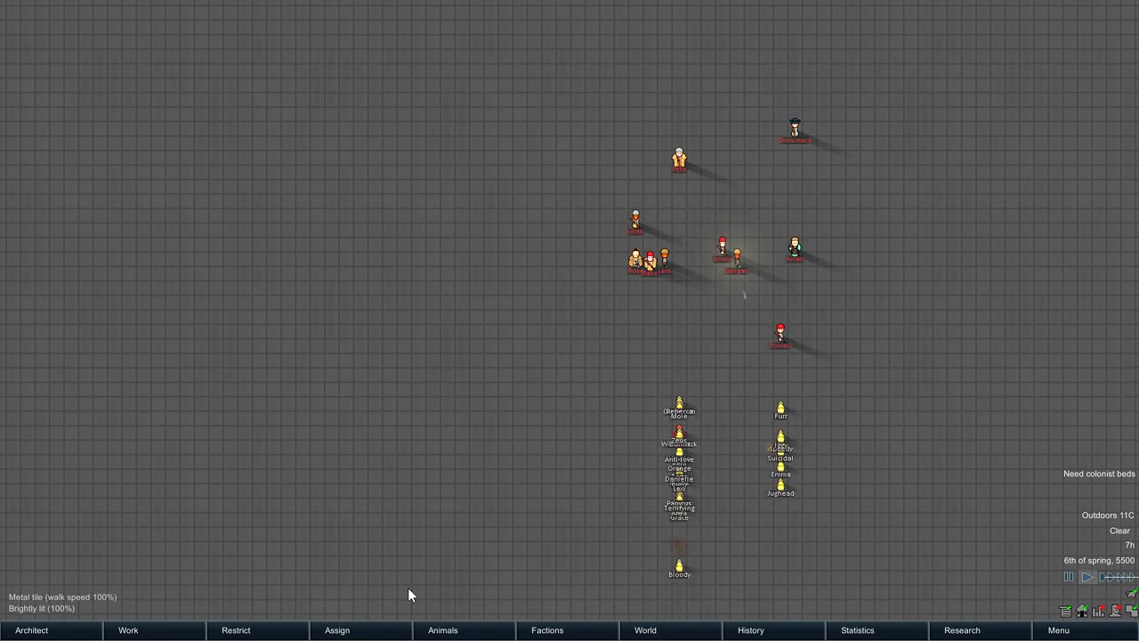
- Resume the game so the released boomrats charge and explode among the pirates
left_click(443, 631)
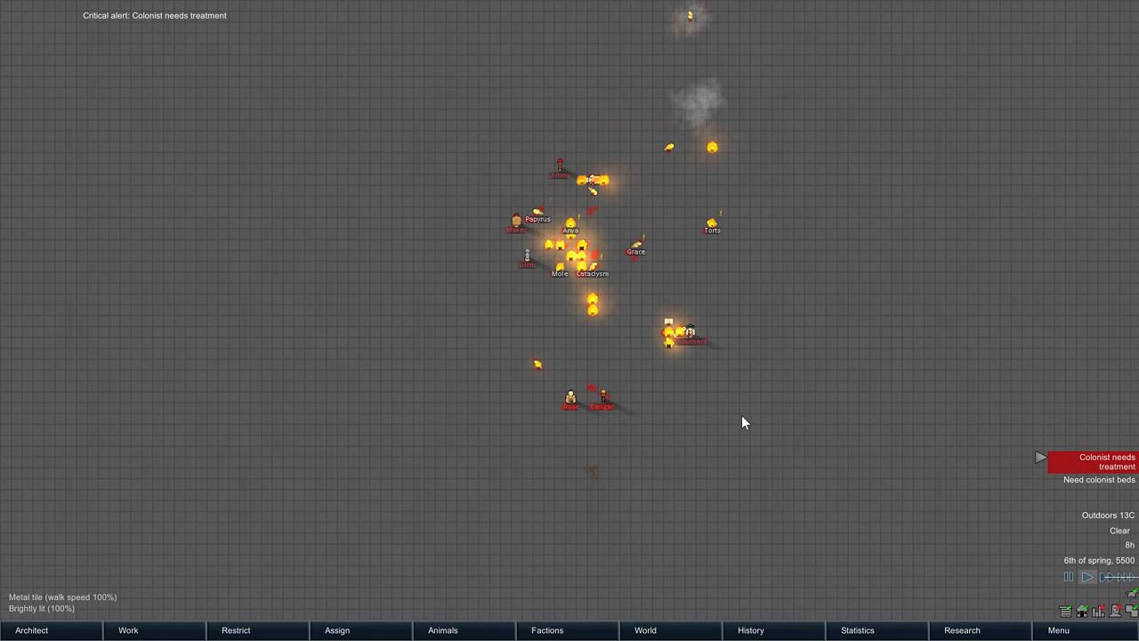
- Toggle the game pause while clearing and respawning pirates and a new boomrat line
scroll("down", 3)
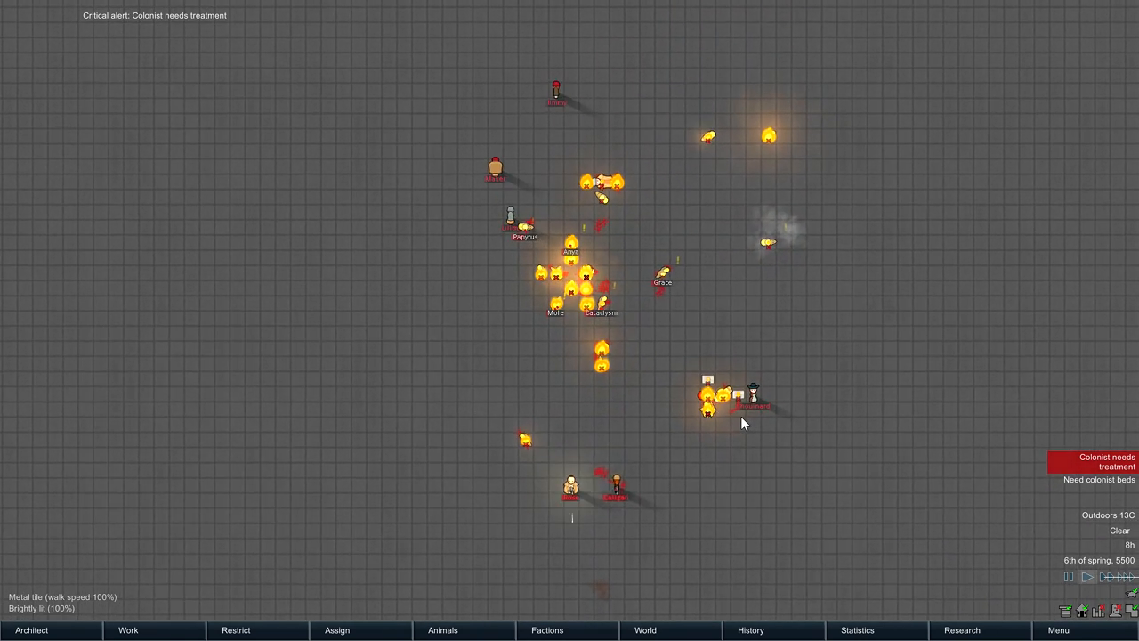
left_click(451, 630)
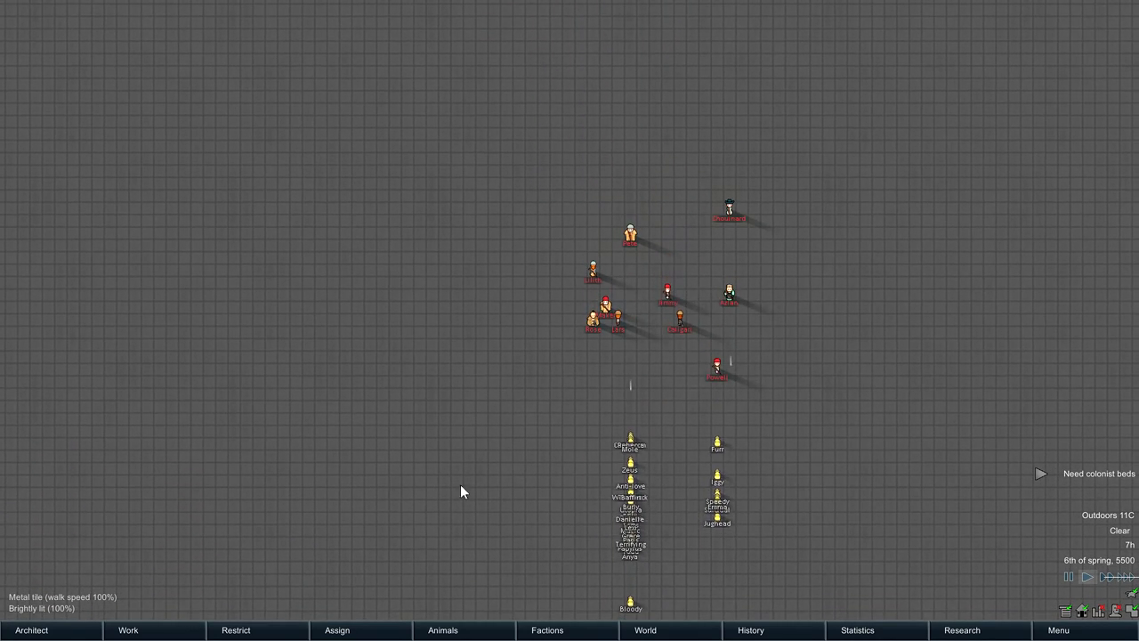
- Resume play so the boomrats swarm the pirates until they flee
left_click(456, 630)
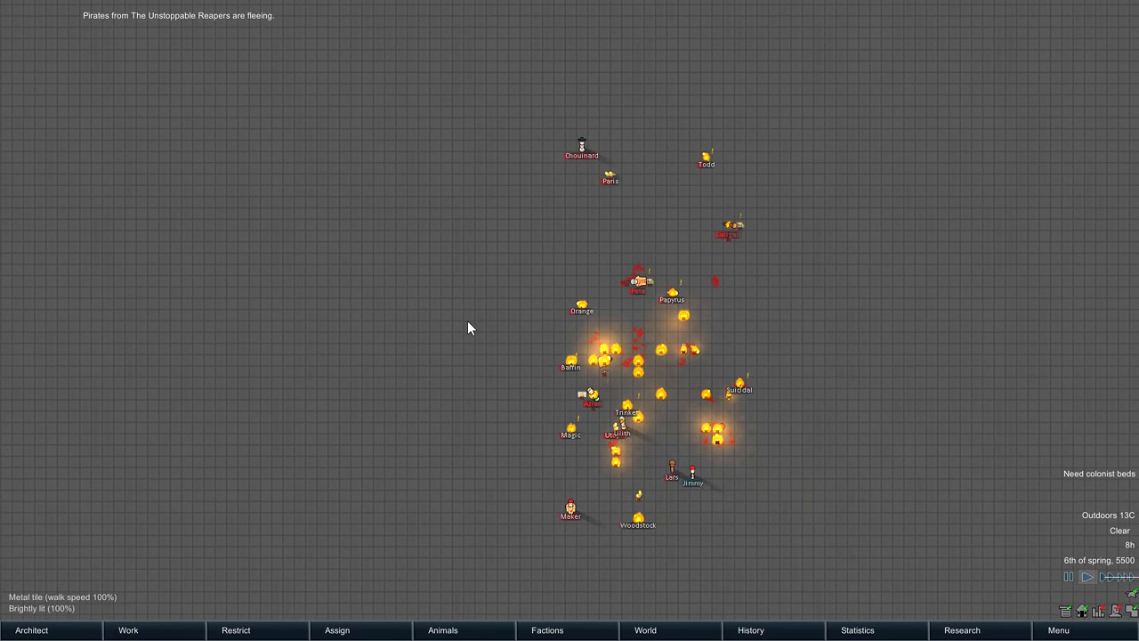
- Inspect fleeing pirate Chouinard's Health tab showing a peg leg and boomrat-bite crack
left_click(610, 172)
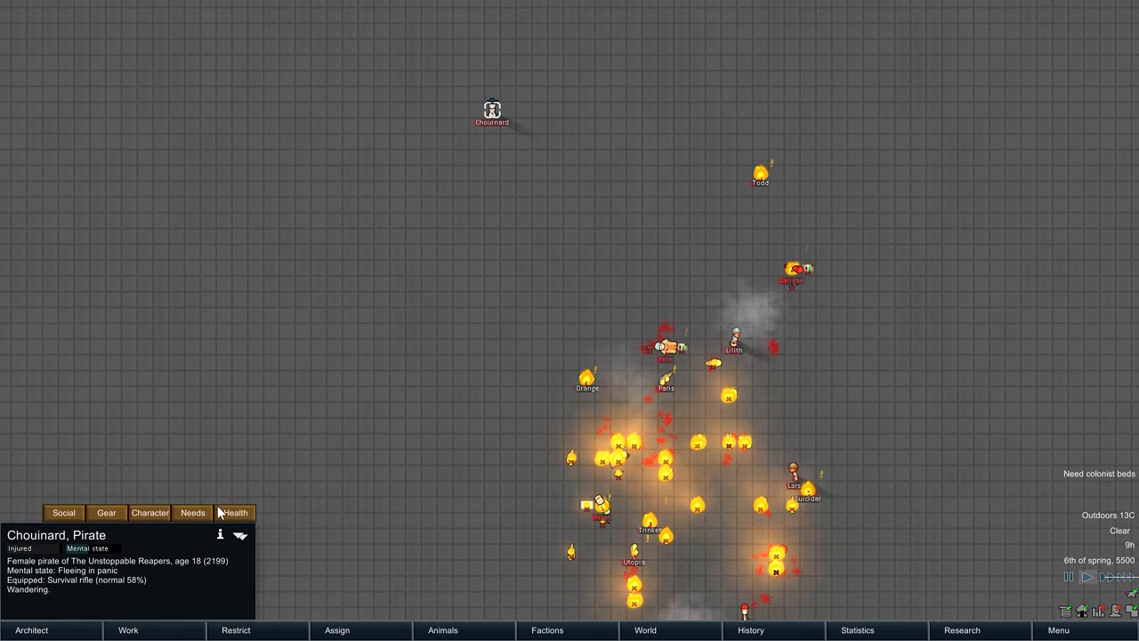
left_click(235, 513)
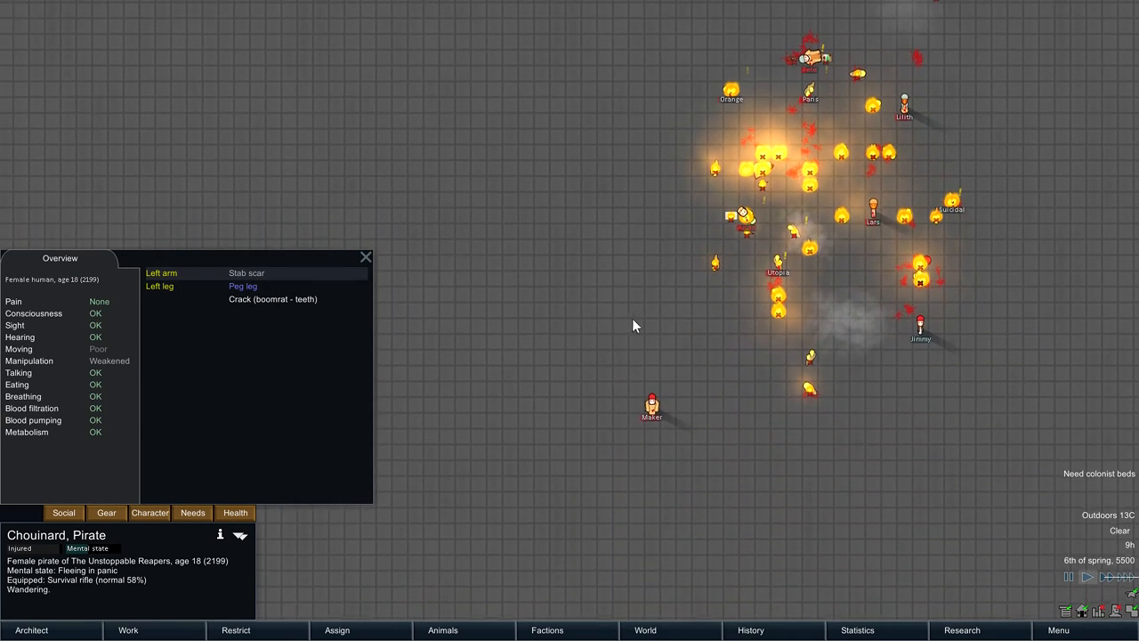